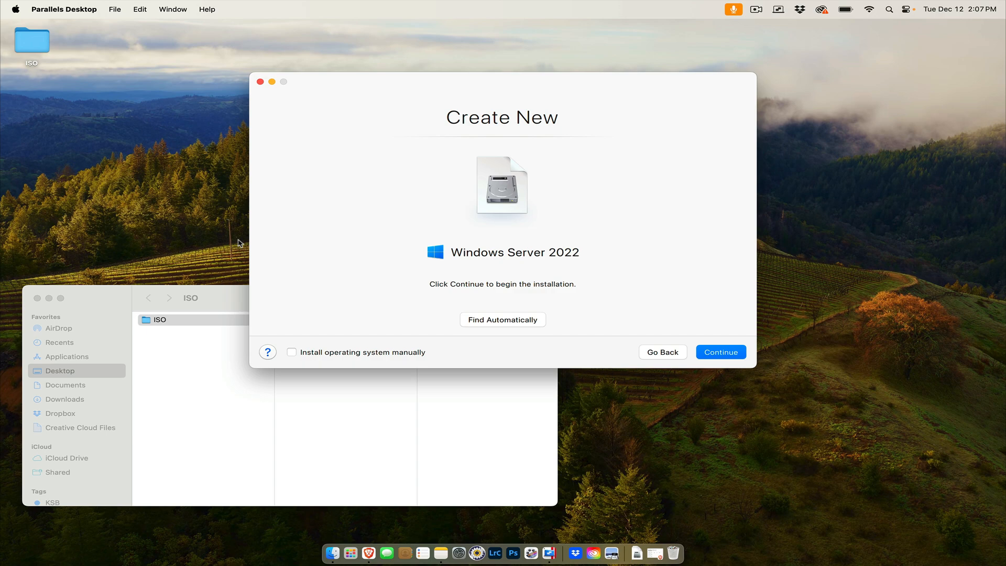
mouse_move(471, 282)
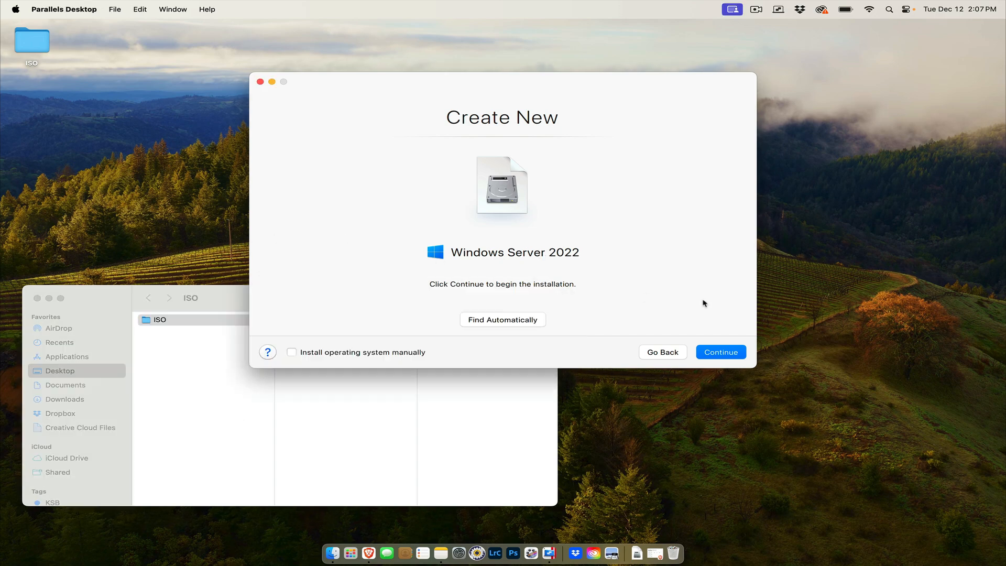
Step: Continue with the Windows Server 2022 ISO, triggering the Intel-image-unsupported alert on the M-series Mac
click(720, 352)
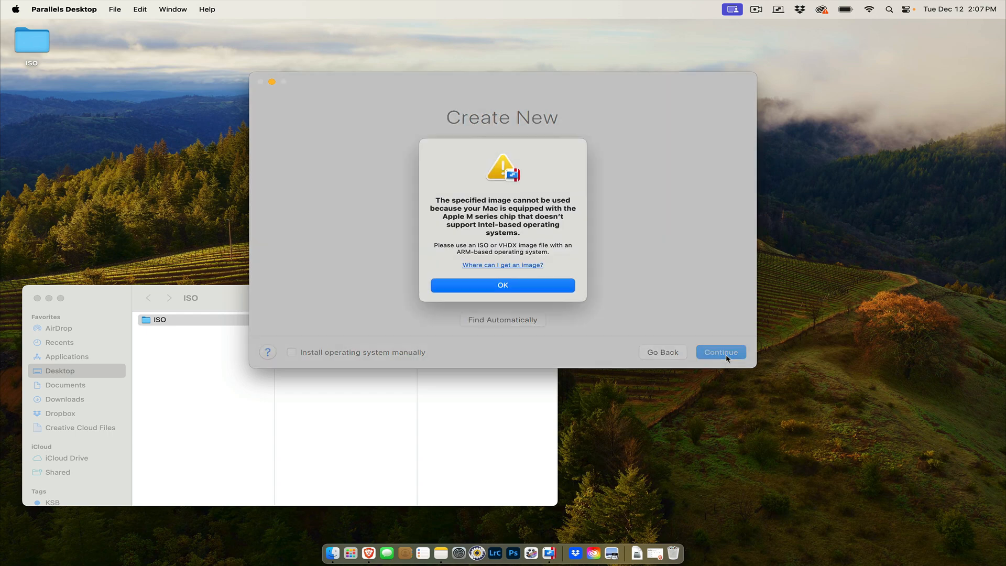
mouse_move(484, 218)
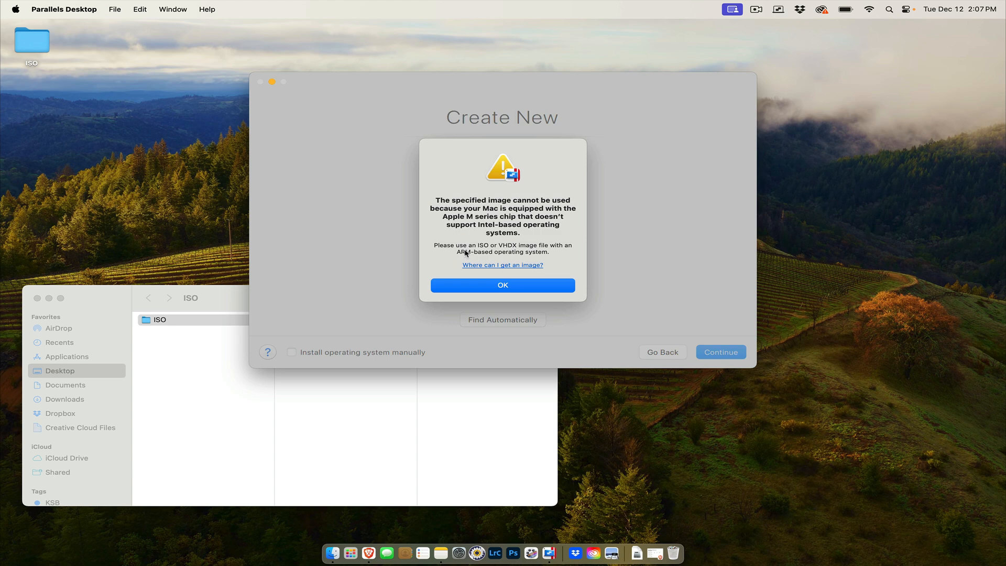
mouse_move(496, 238)
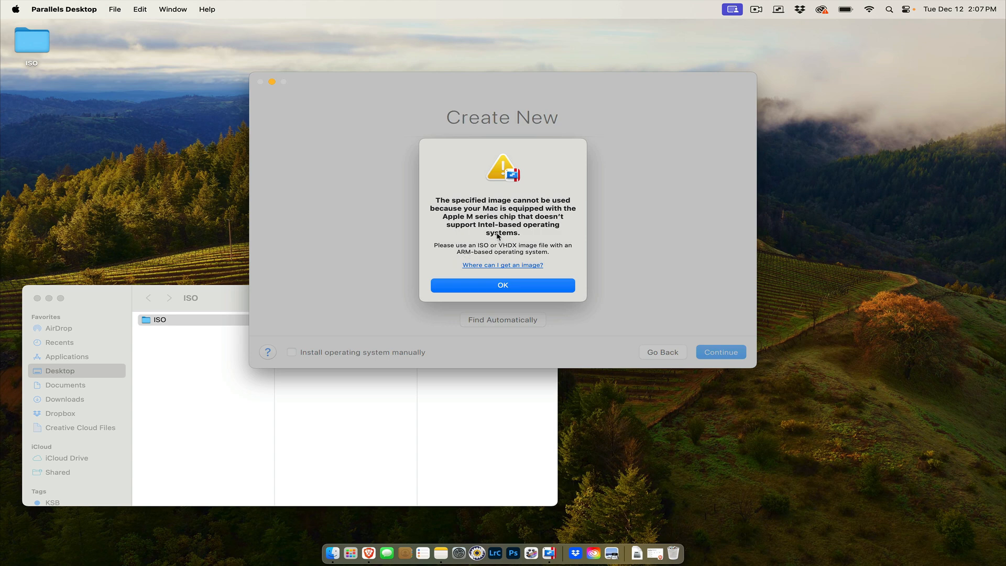